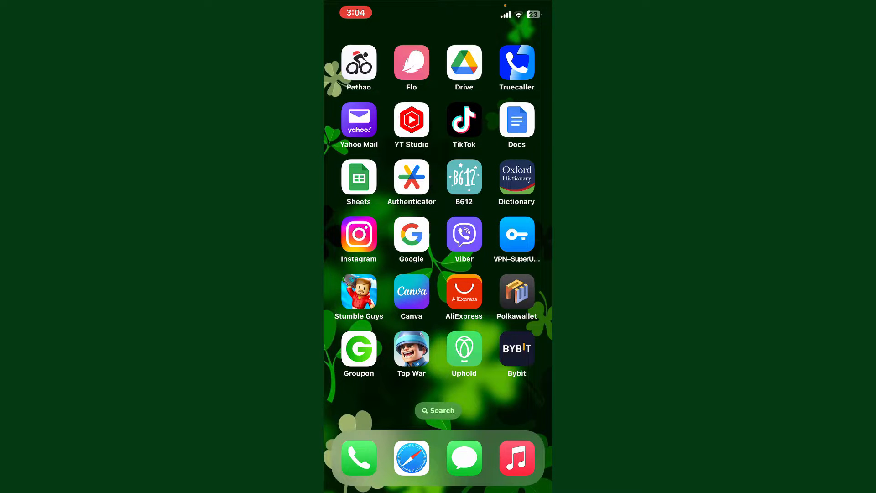
Step: Launch Bybit from the home screen and open the account profile menu
click(515, 348)
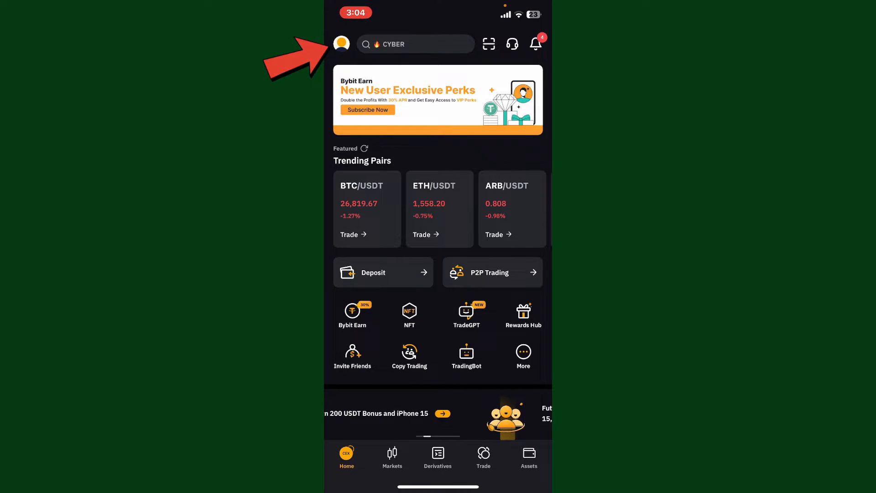
click(341, 44)
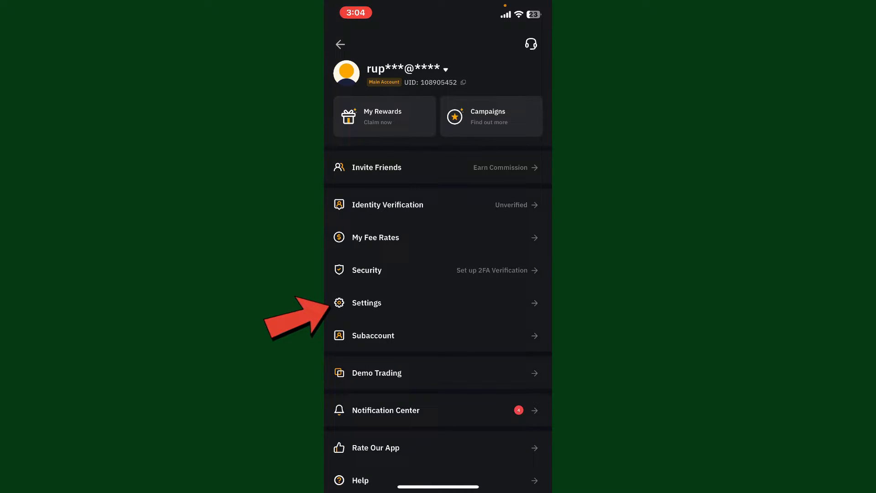
Step: Change the Bybit display language to हिन्दी in Settings and return to the profile page
click(366, 303)
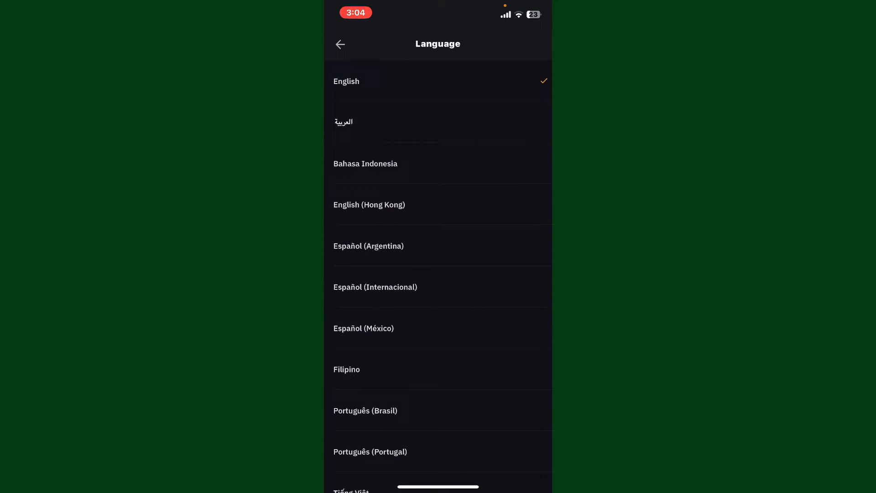
scroll(down, 3)
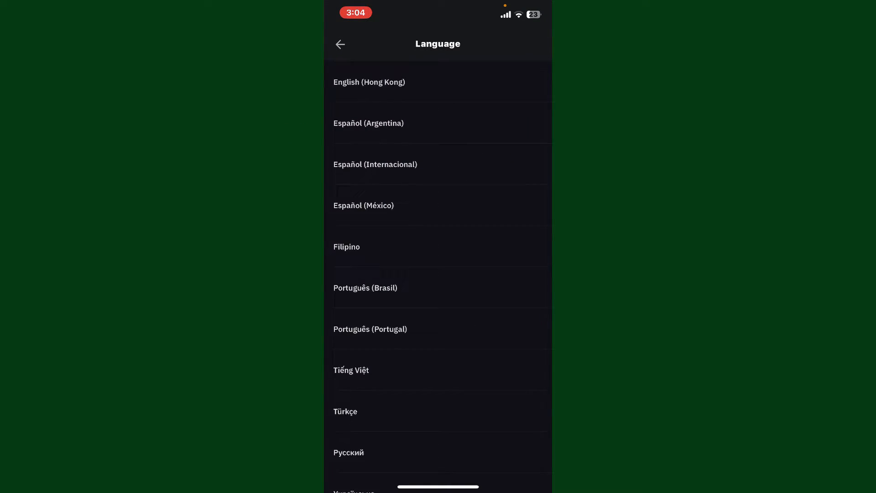
scroll(down, 3)
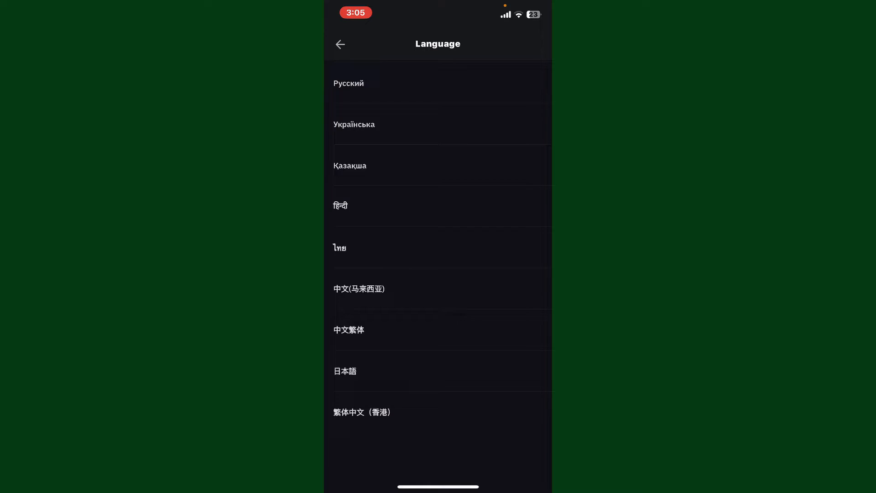
scroll(down, 3)
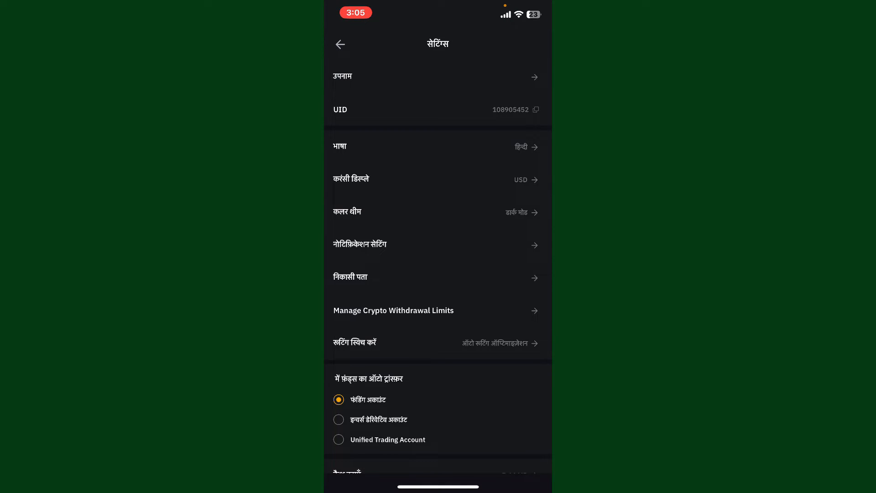
click(339, 45)
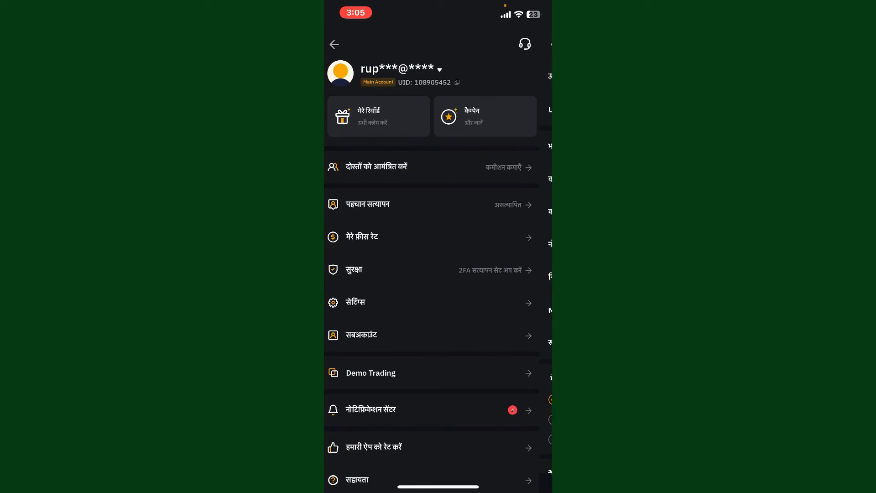